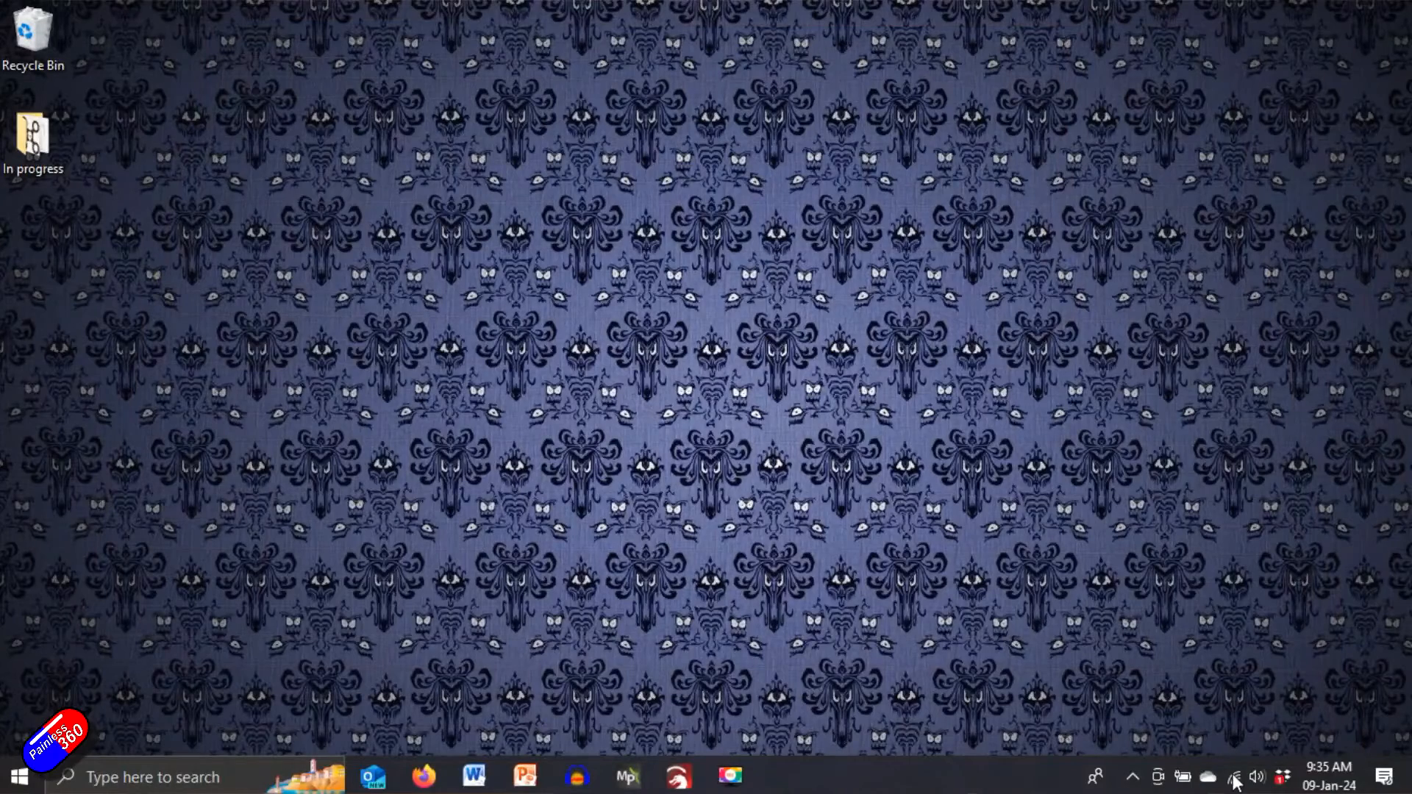
Join the ExpressLRS RX Wi-Fi network from the Windows system tray network list
{"action": "left_click", "coordinate": [1235, 777]}
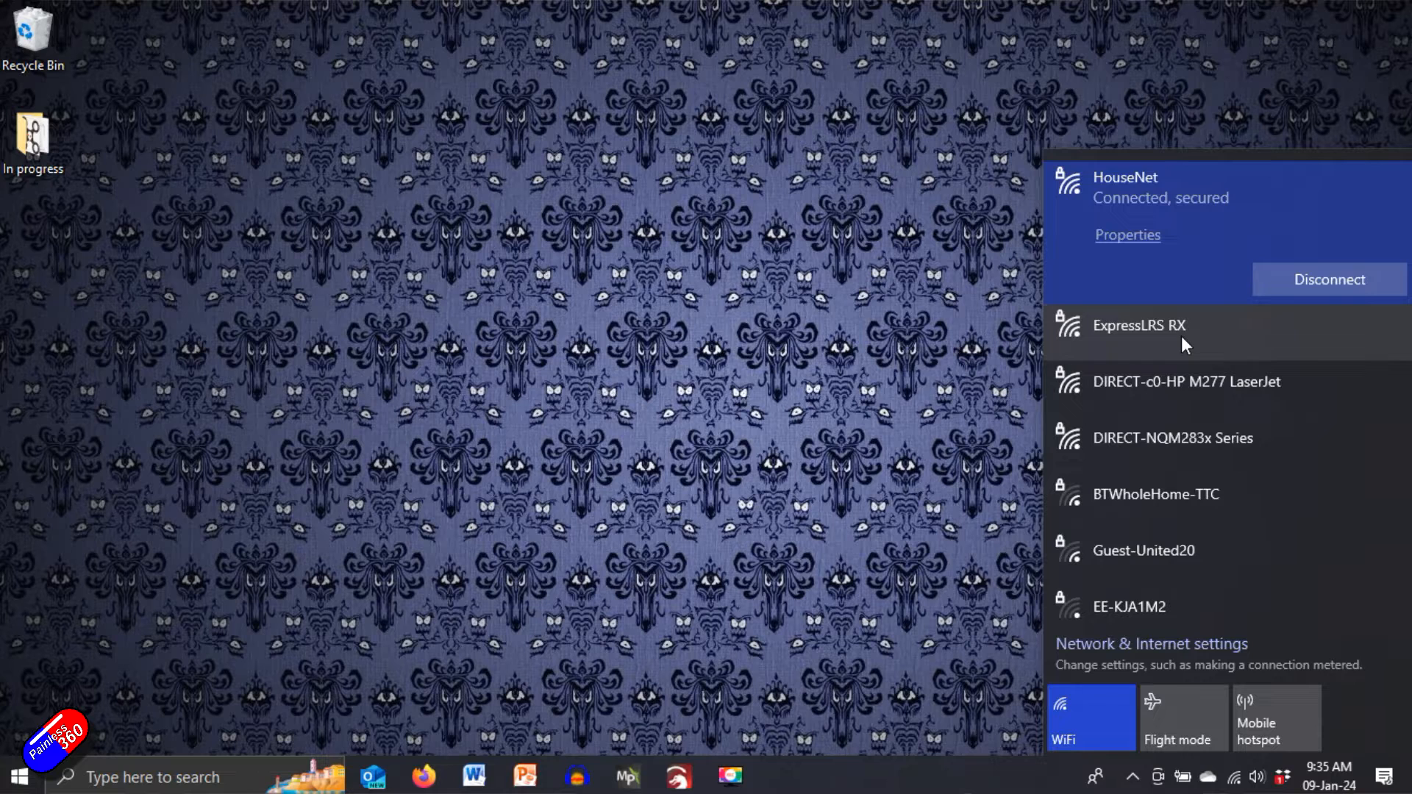
{"action": "left_click", "coordinate": [1139, 325]}
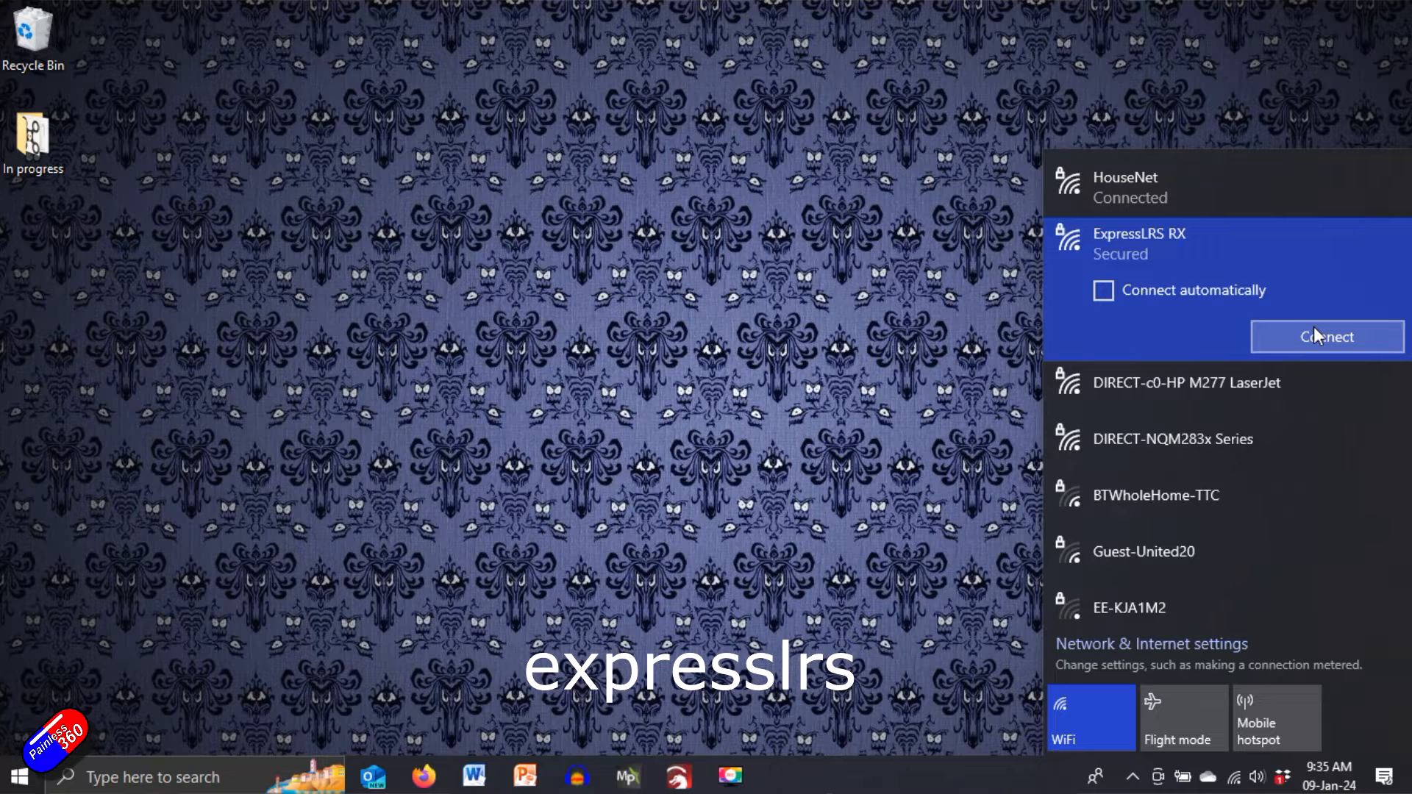
{"action": "left_click", "coordinate": [1324, 336]}
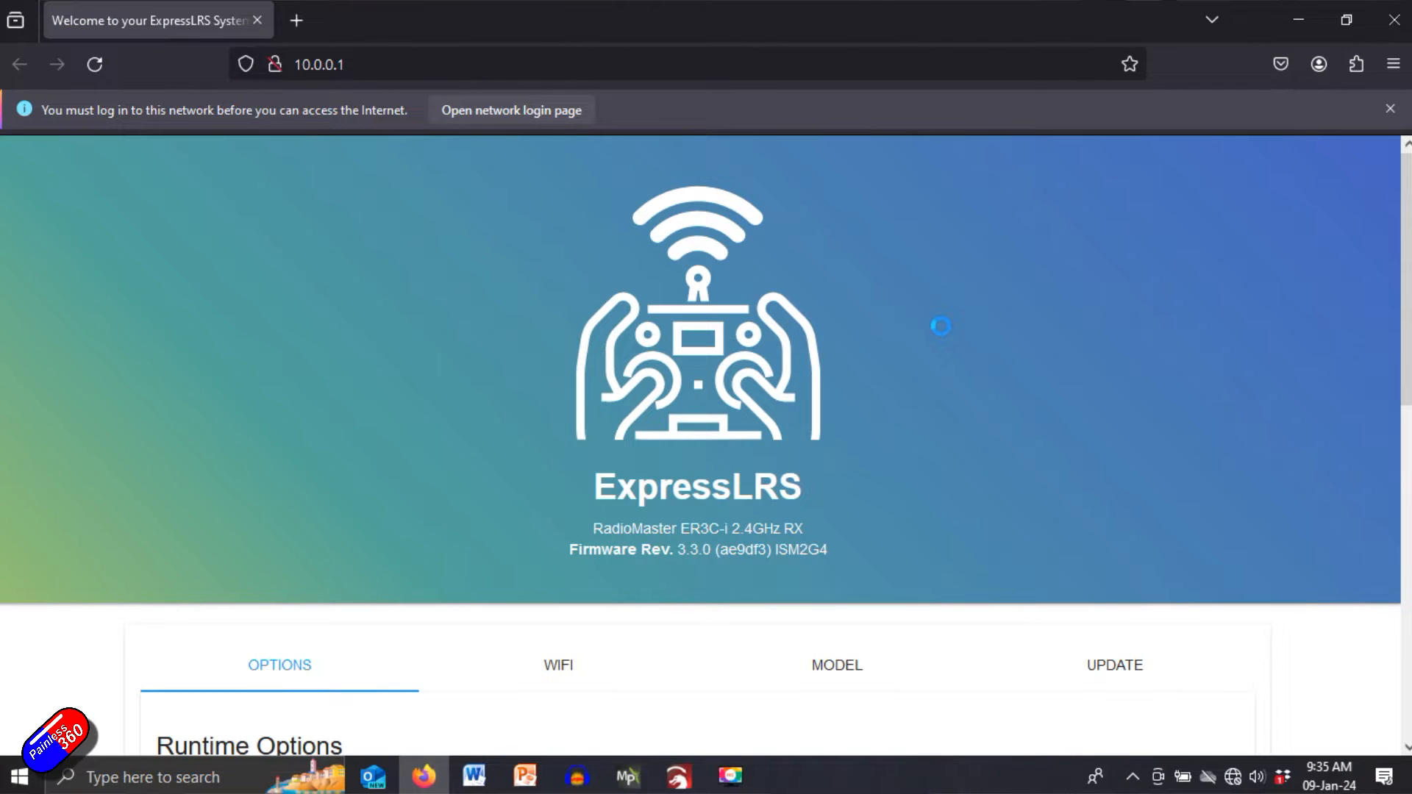
Browse the receiver's firmware update and runtime options sections, ending on the WiFi settings
{"action": "scroll", "scroll_direction": "down", "scroll_amount": 3}
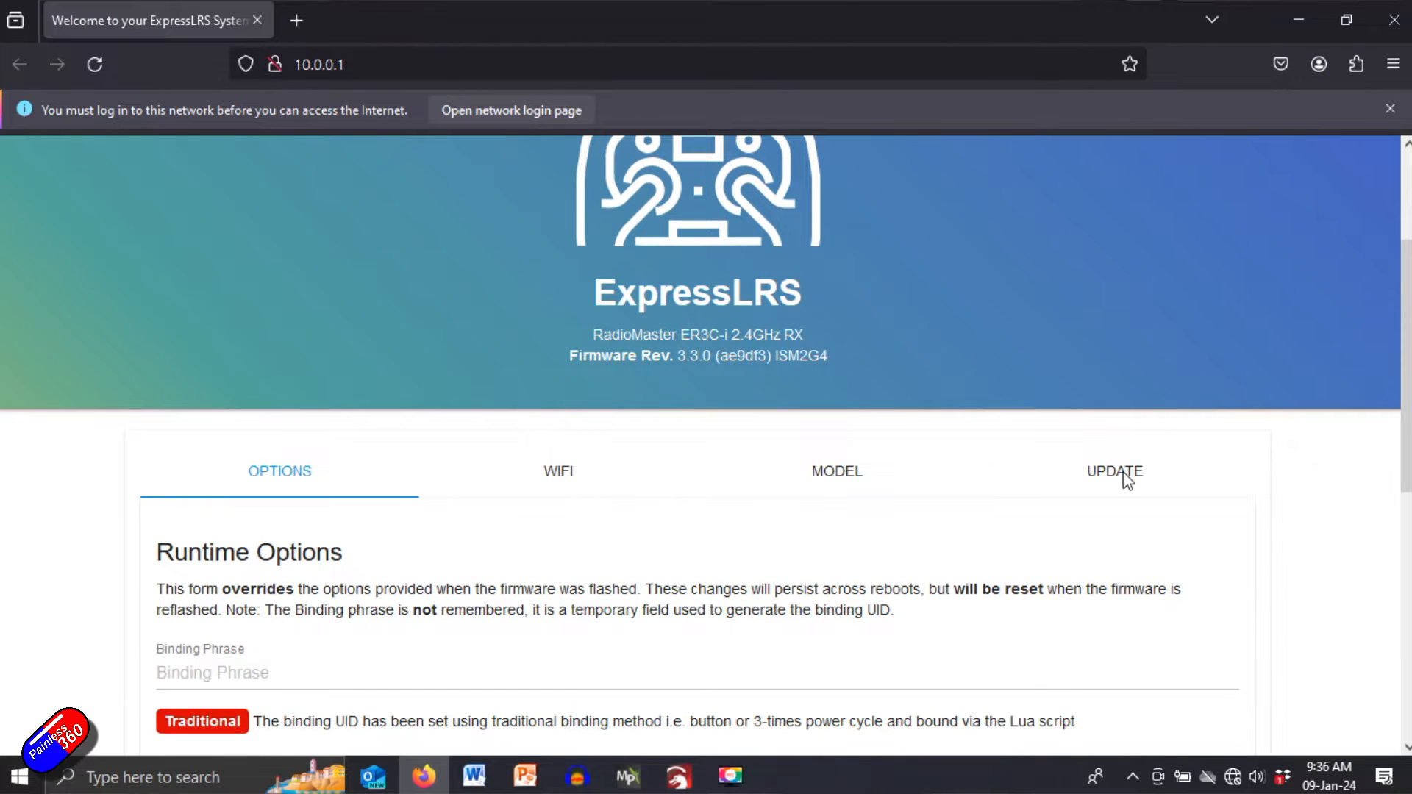
{"action": "left_click", "coordinate": [1113, 470]}
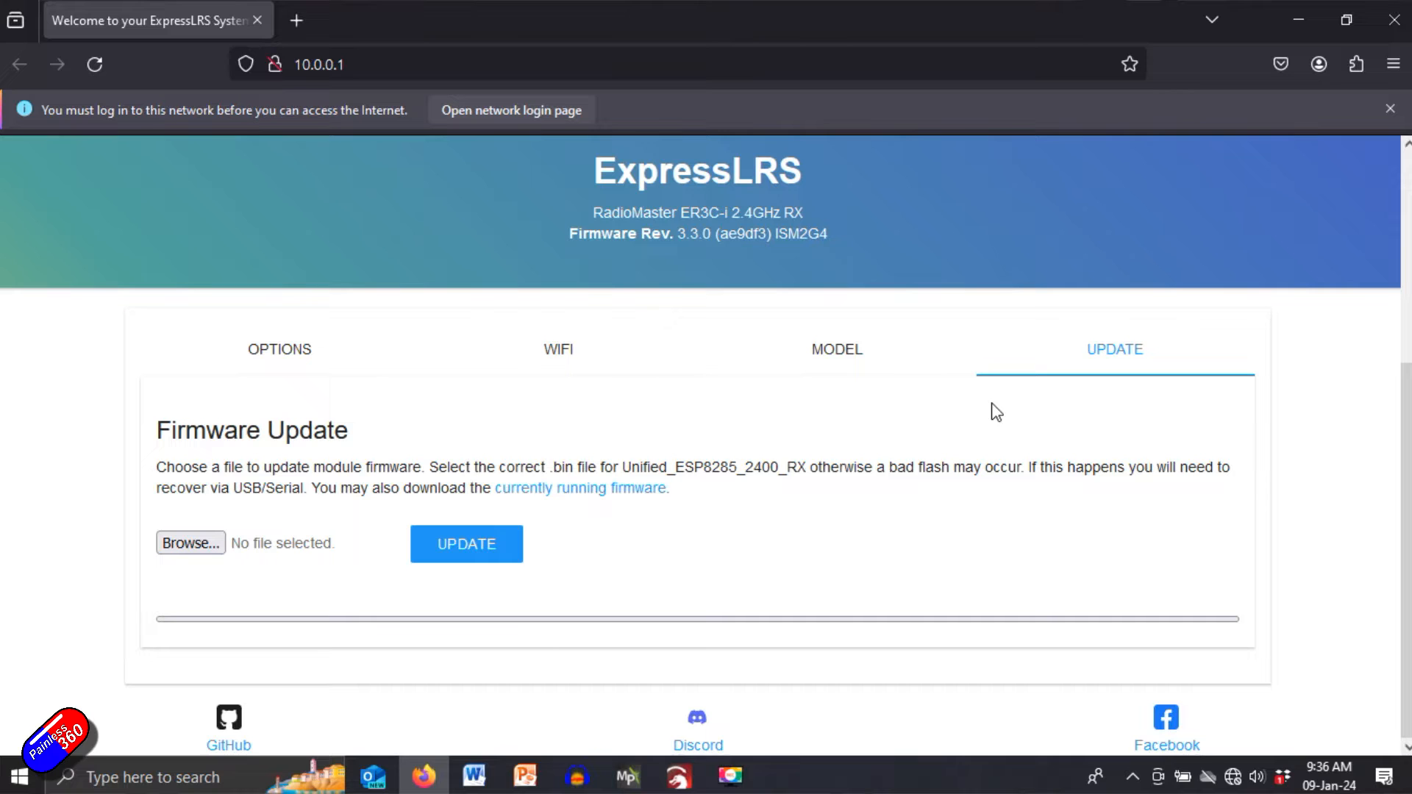
{"action": "left_click", "coordinate": [279, 350]}
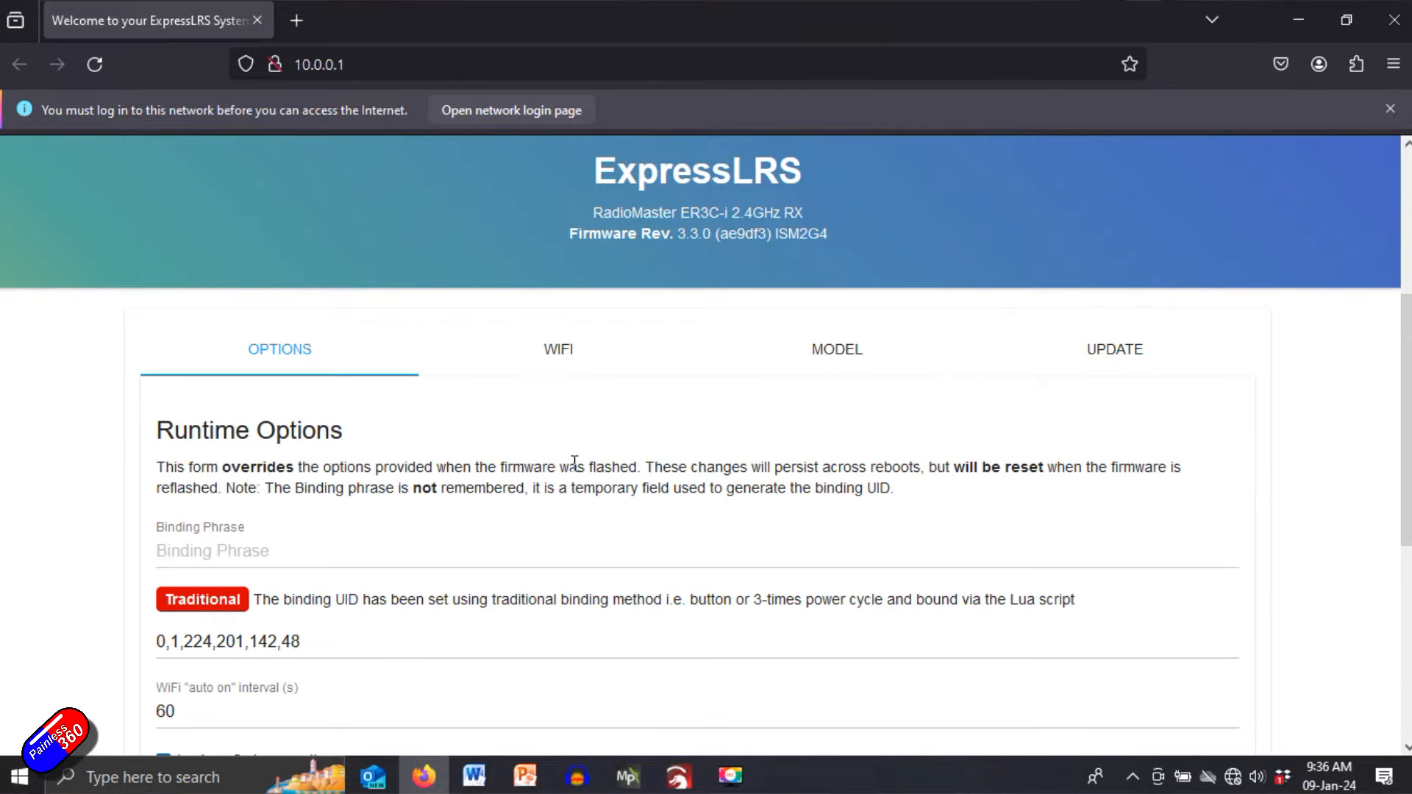
{"action": "scroll", "scroll_direction": "down", "scroll_amount": 3}
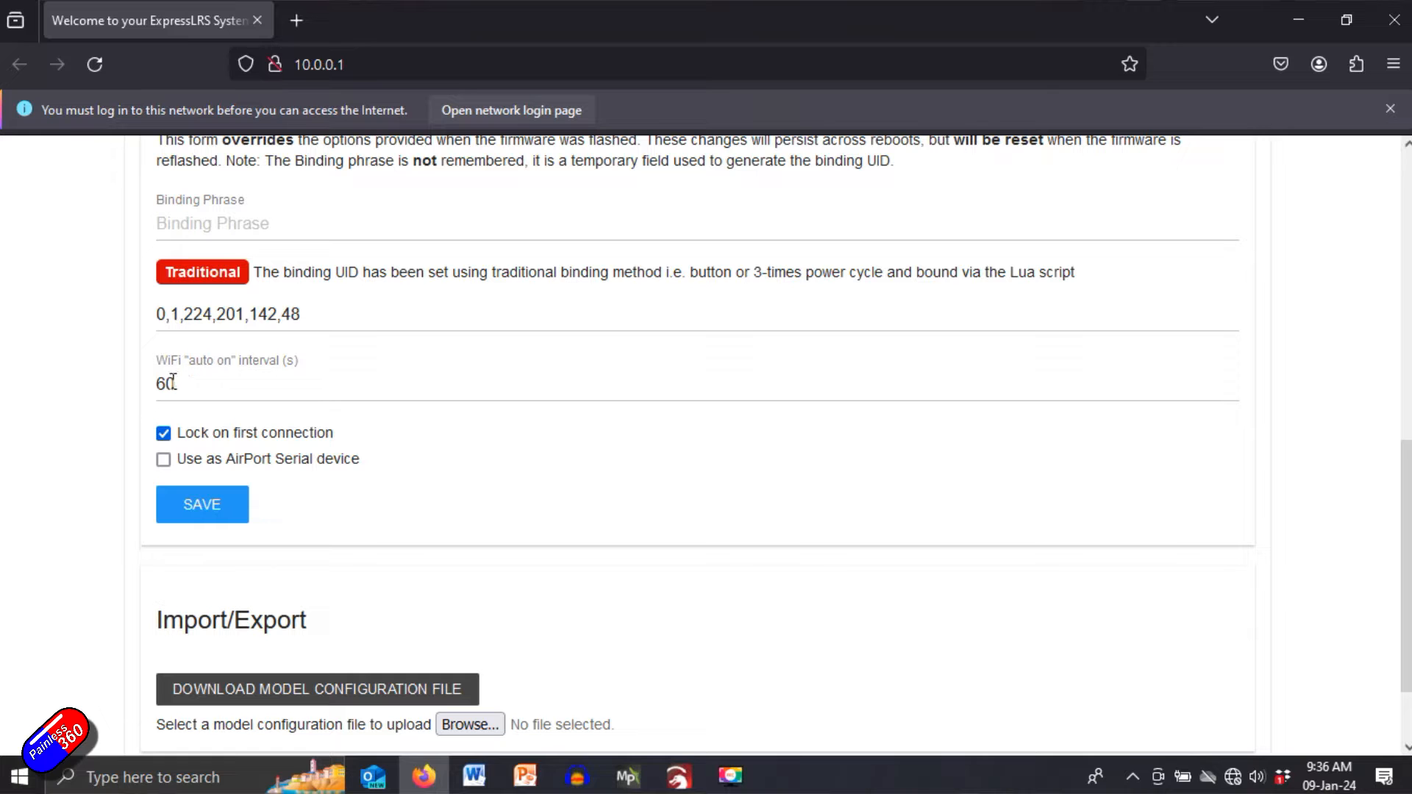
{"action": "scroll", "scroll_direction": "down", "scroll_amount": 3}
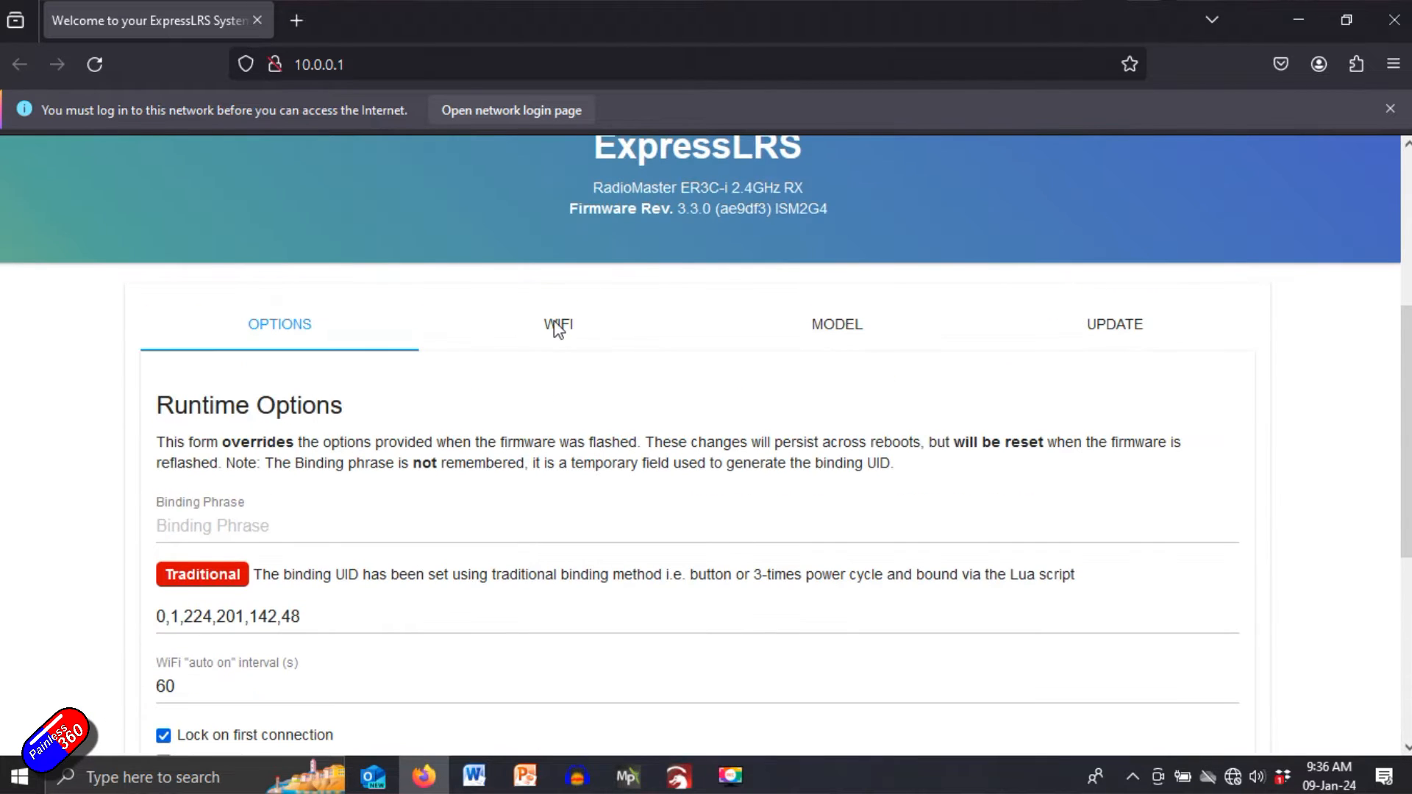
{"action": "left_click", "coordinate": [558, 324]}
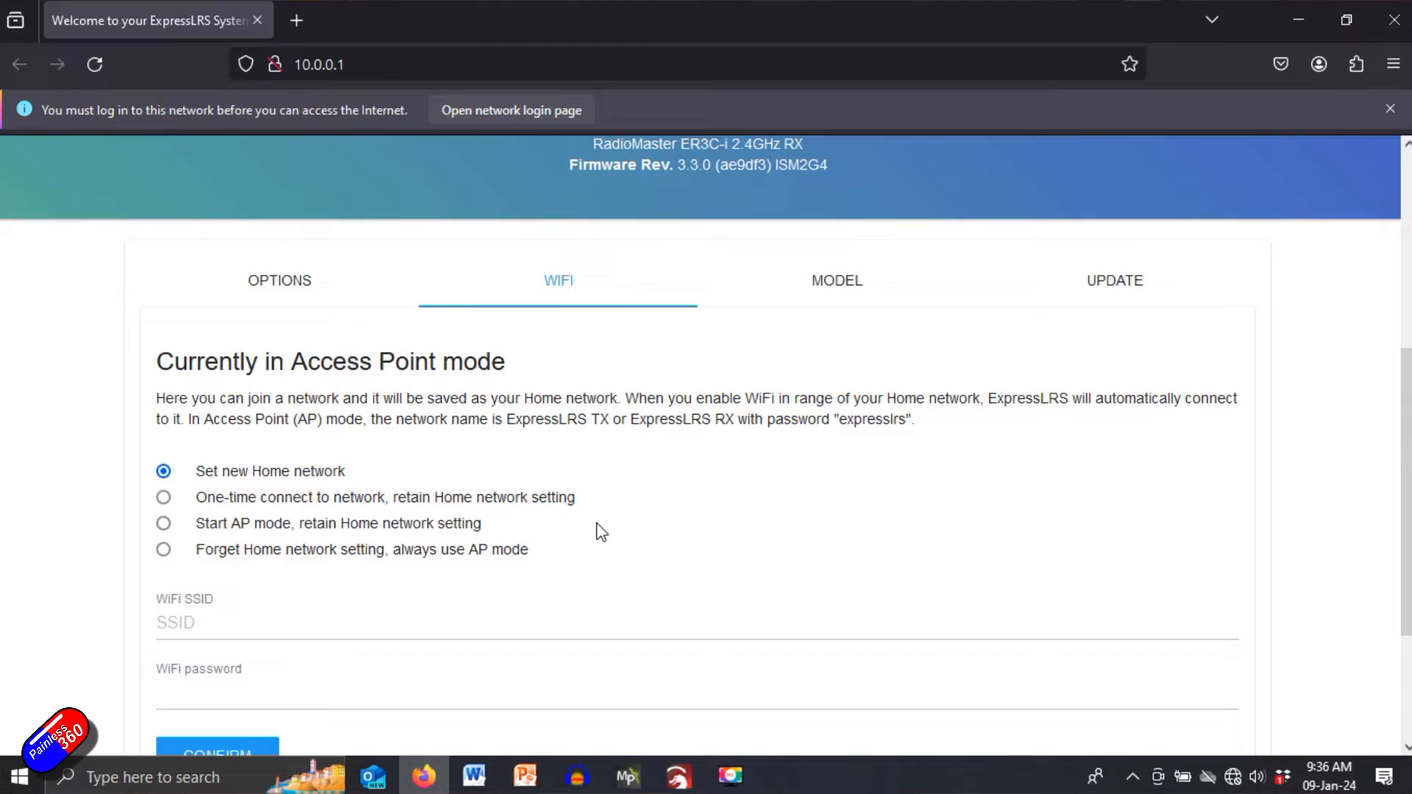
{"action": "scroll", "scroll_direction": "down", "scroll_amount": 3}
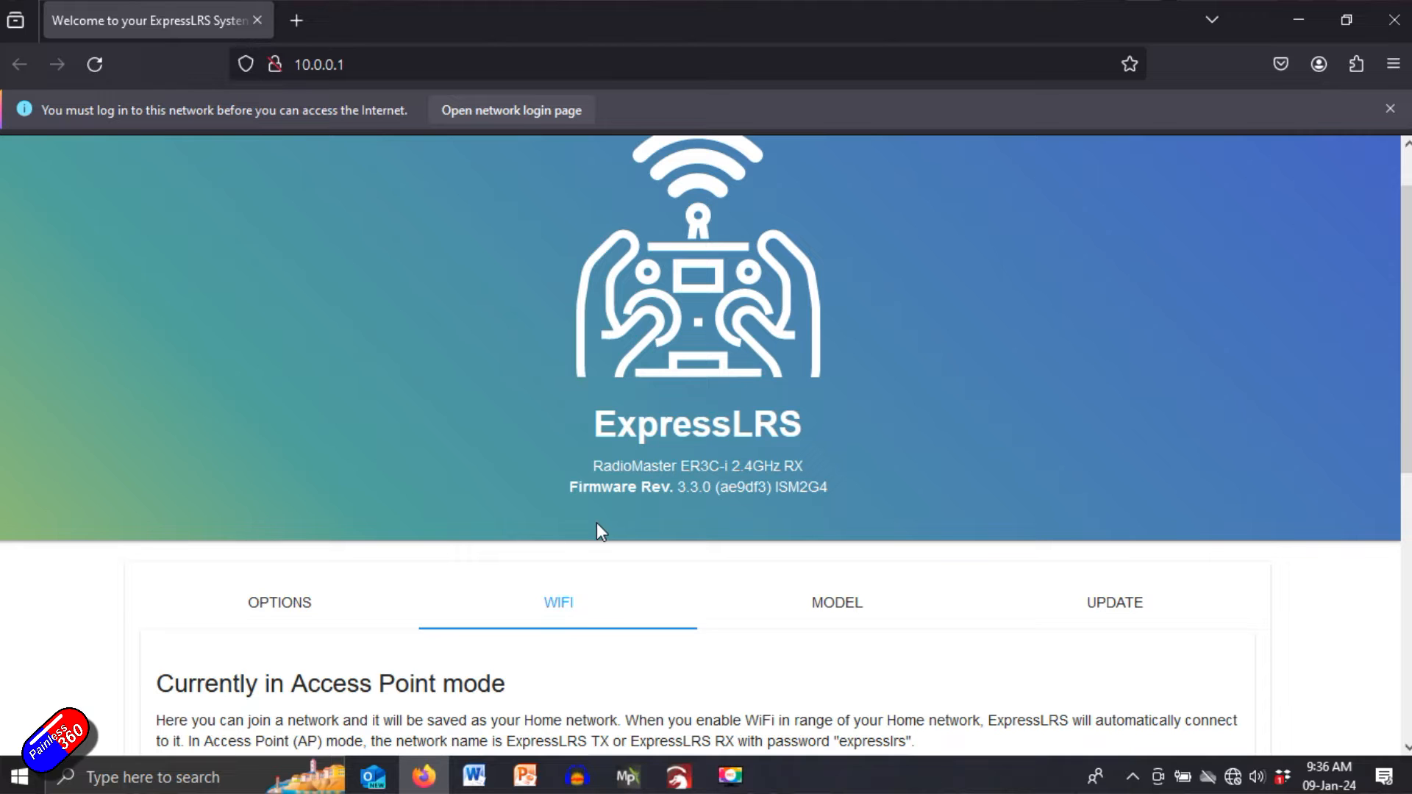
{"action": "mouse_move", "coordinate": [834, 606]}
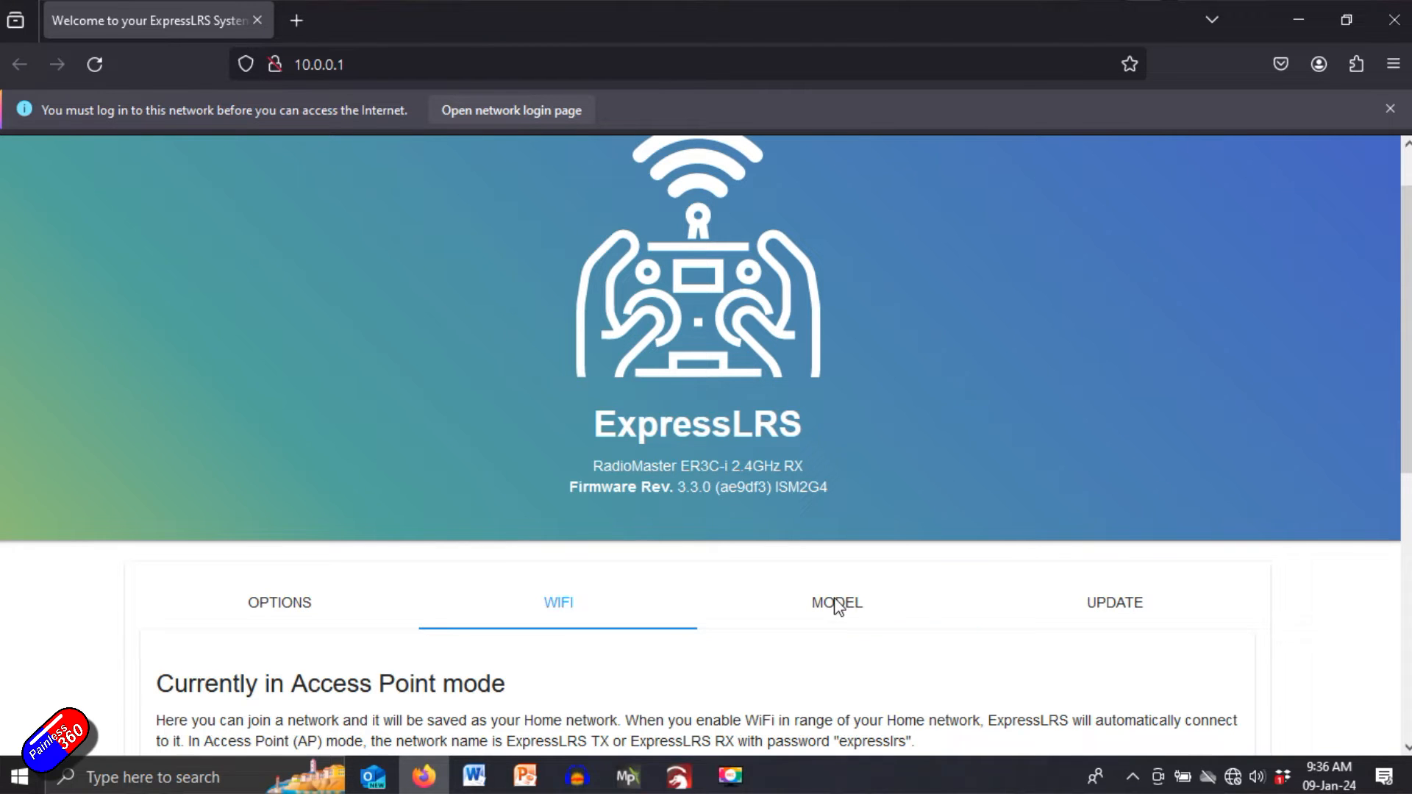
Open the Model tab and select the Failsafe fields for PWM outputs 2 and 1
{"action": "left_click", "coordinate": [835, 603]}
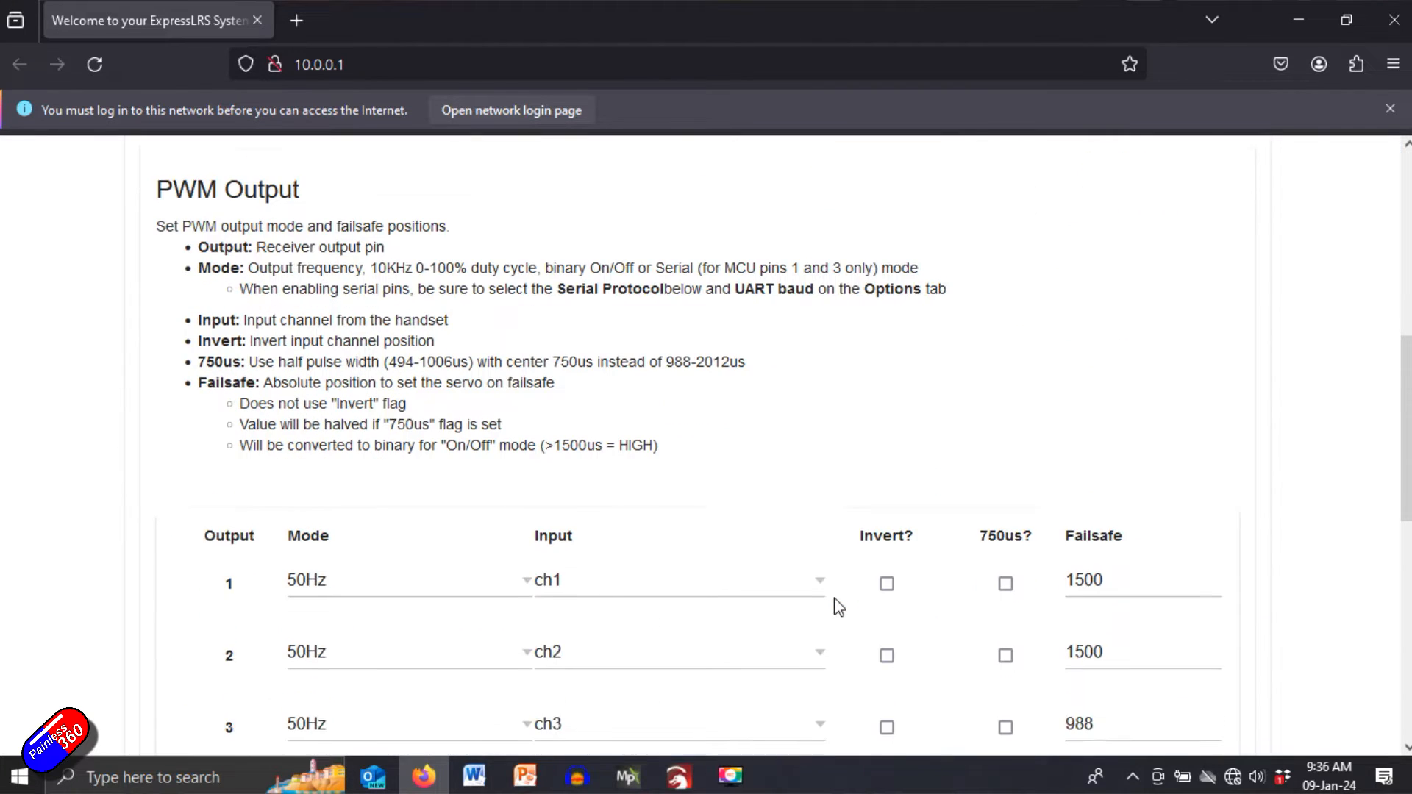
{"action": "scroll", "scroll_direction": "down", "scroll_amount": 3}
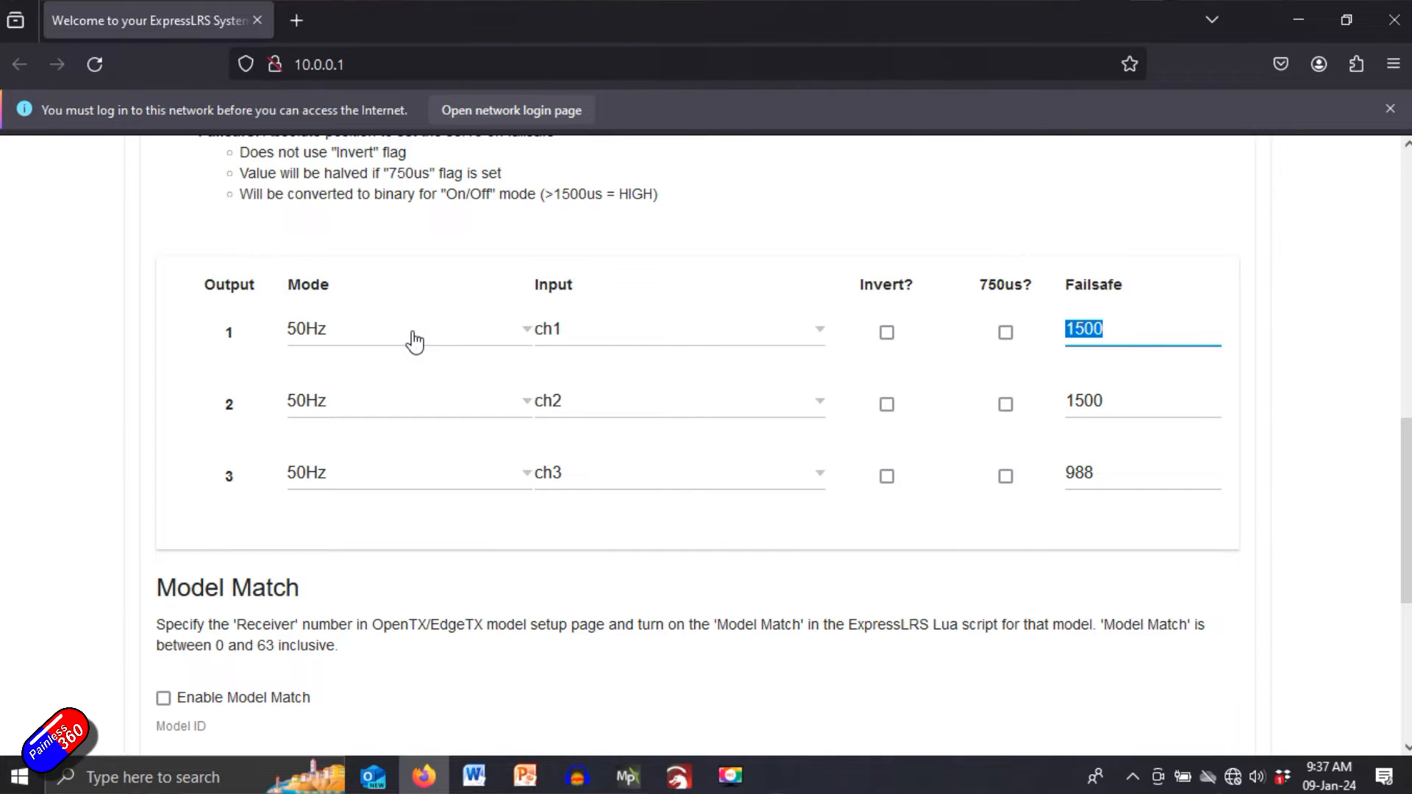
{"action": "mouse_move", "coordinate": [392, 415]}
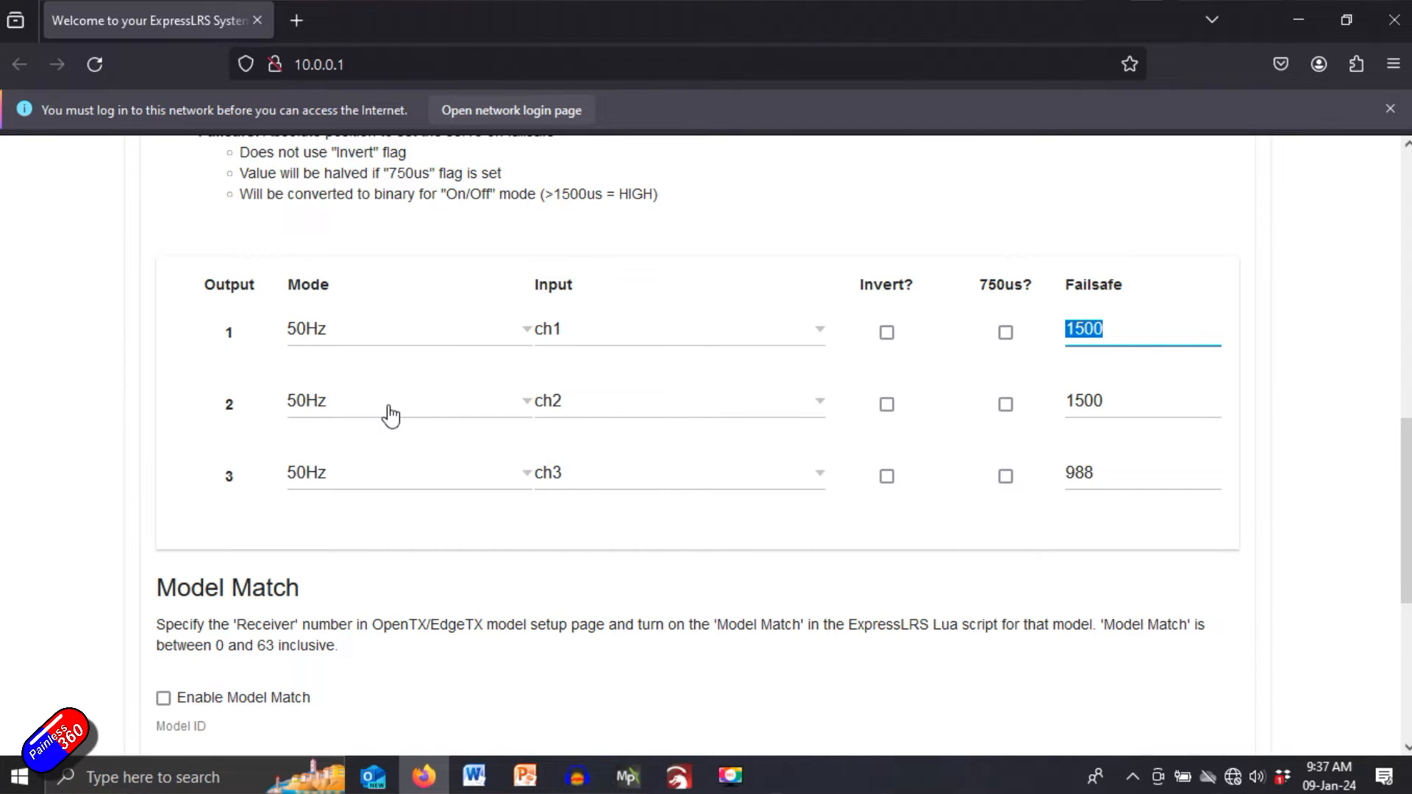
{"action": "mouse_move", "coordinate": [454, 417]}
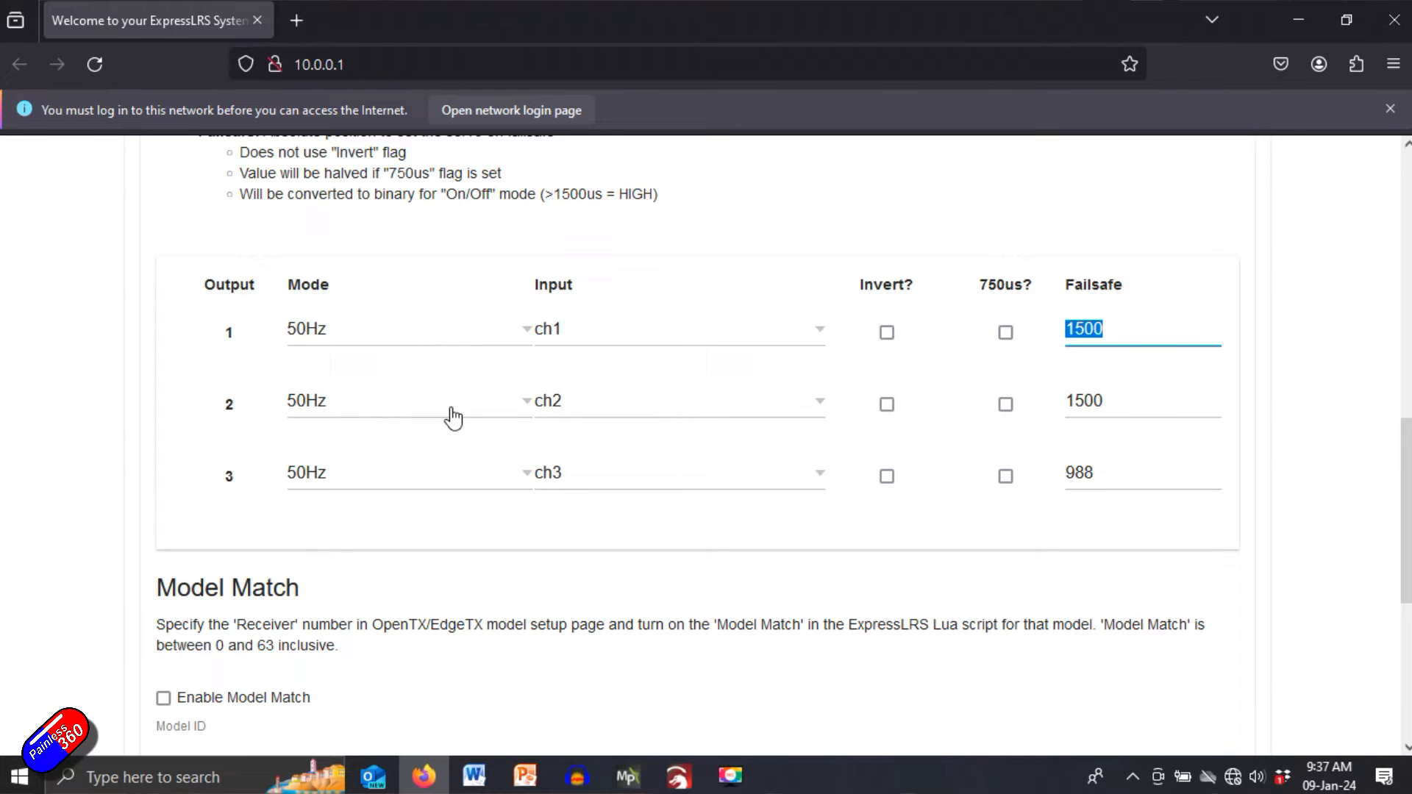
{"action": "left_click", "coordinate": [1143, 400]}
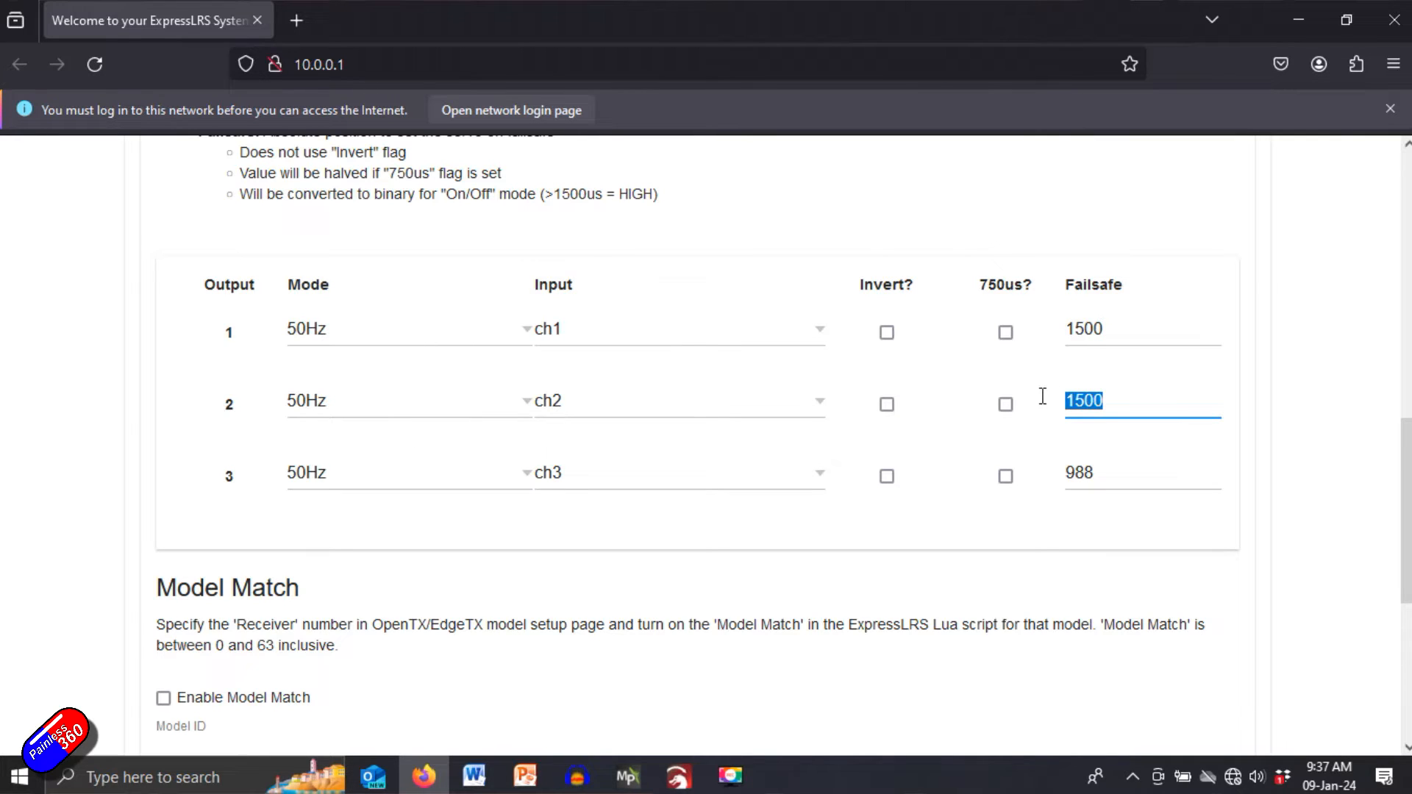
{"action": "left_click", "coordinate": [1142, 329]}
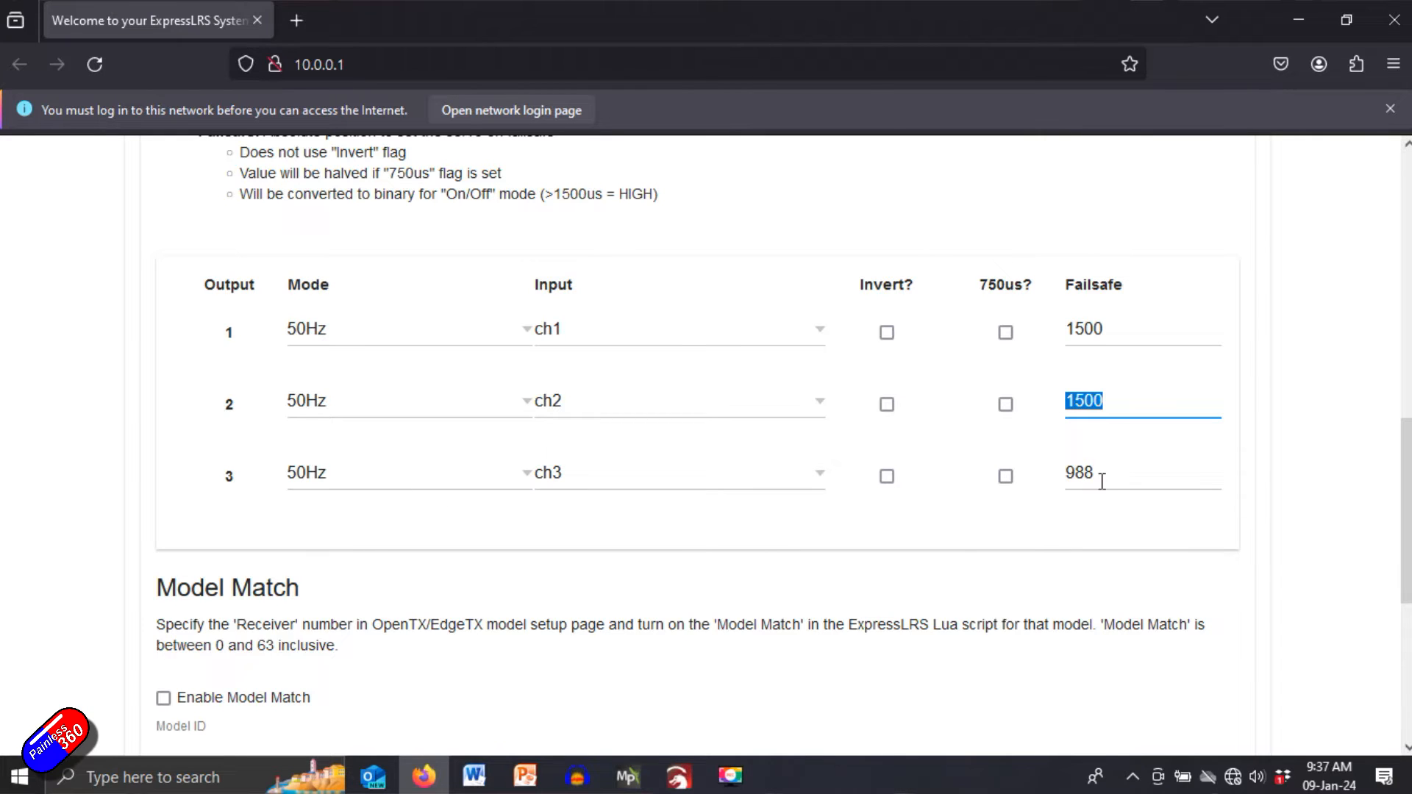
{"action": "scroll", "scroll_direction": "down", "scroll_amount": 3}
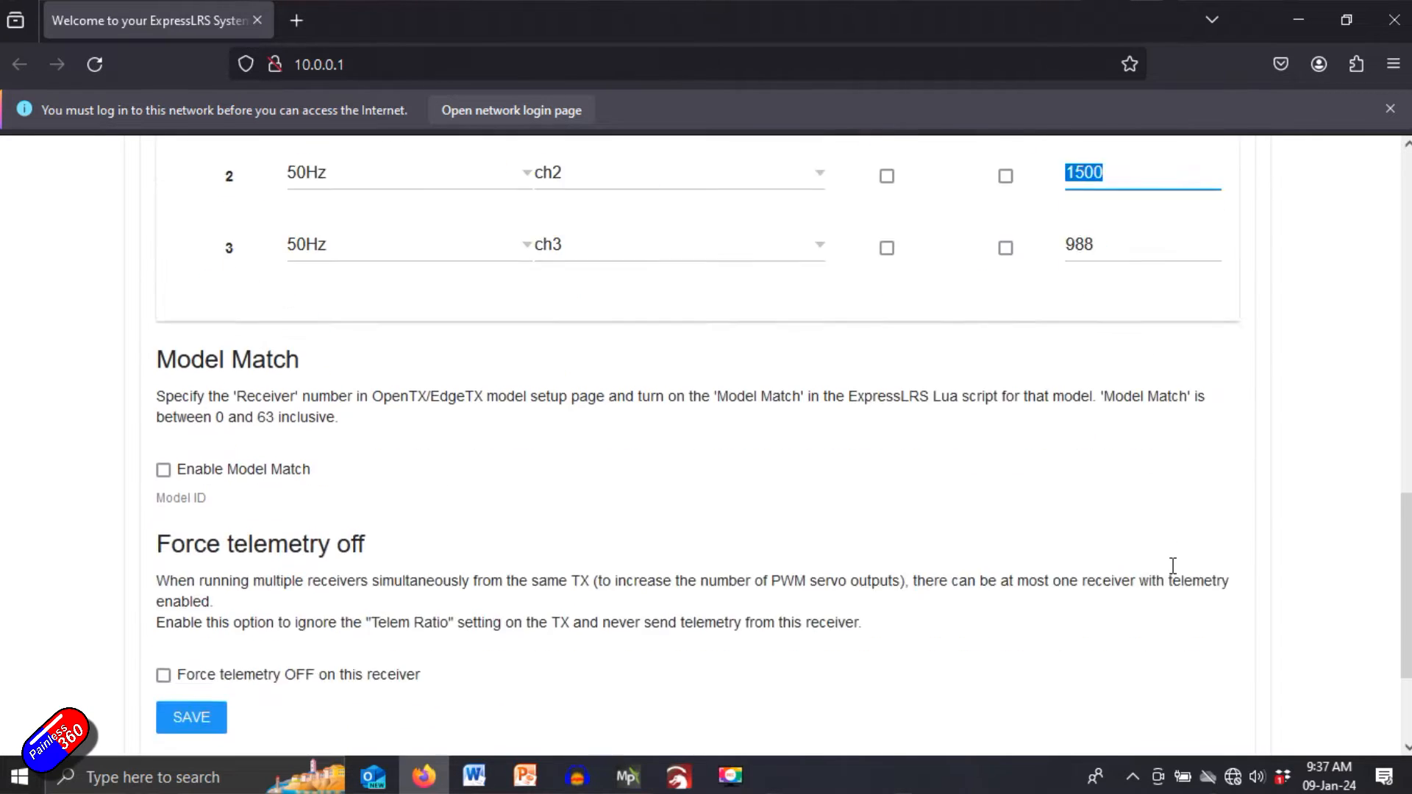
{"action": "scroll", "scroll_direction": "down", "scroll_amount": 3}
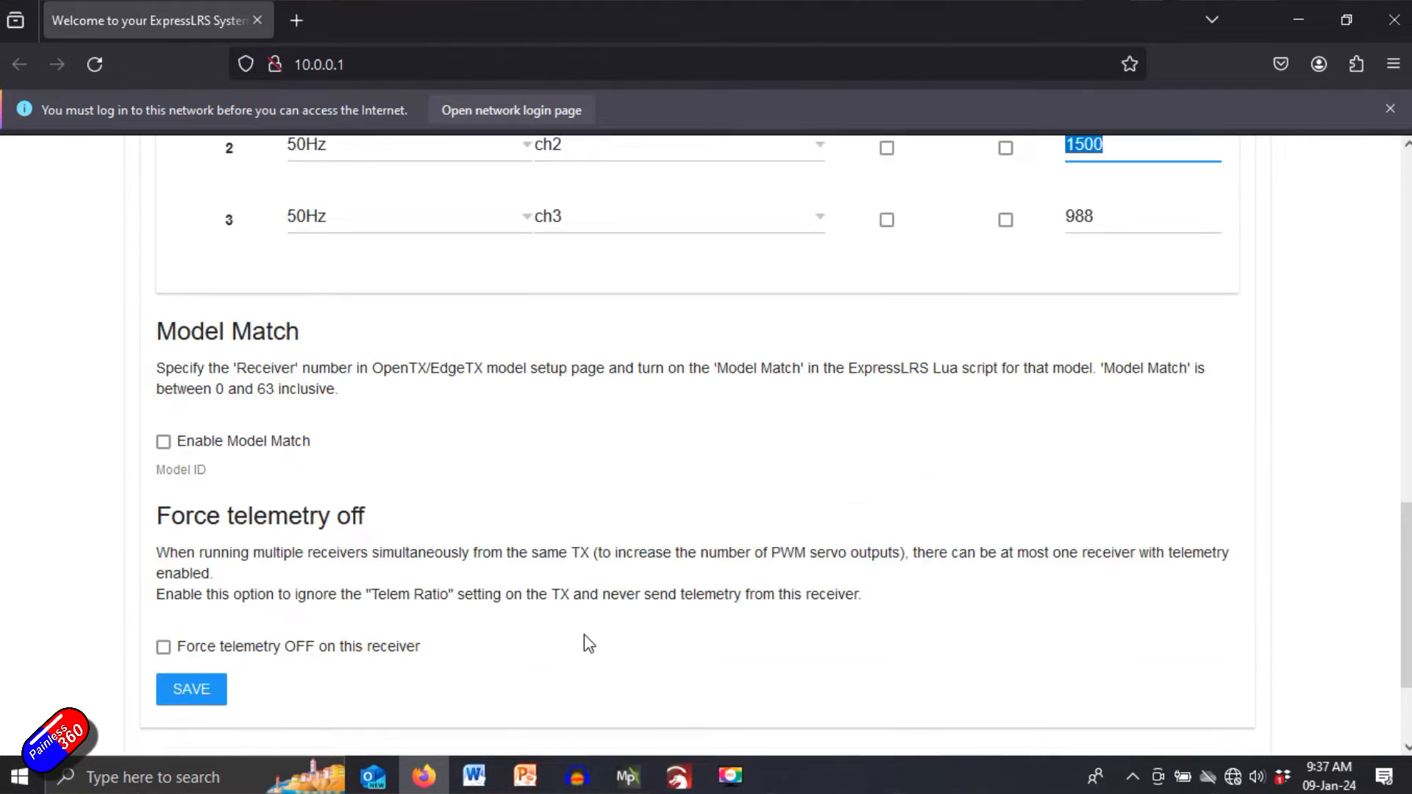
{"action": "scroll", "scroll_direction": "up", "scroll_amount": 3}
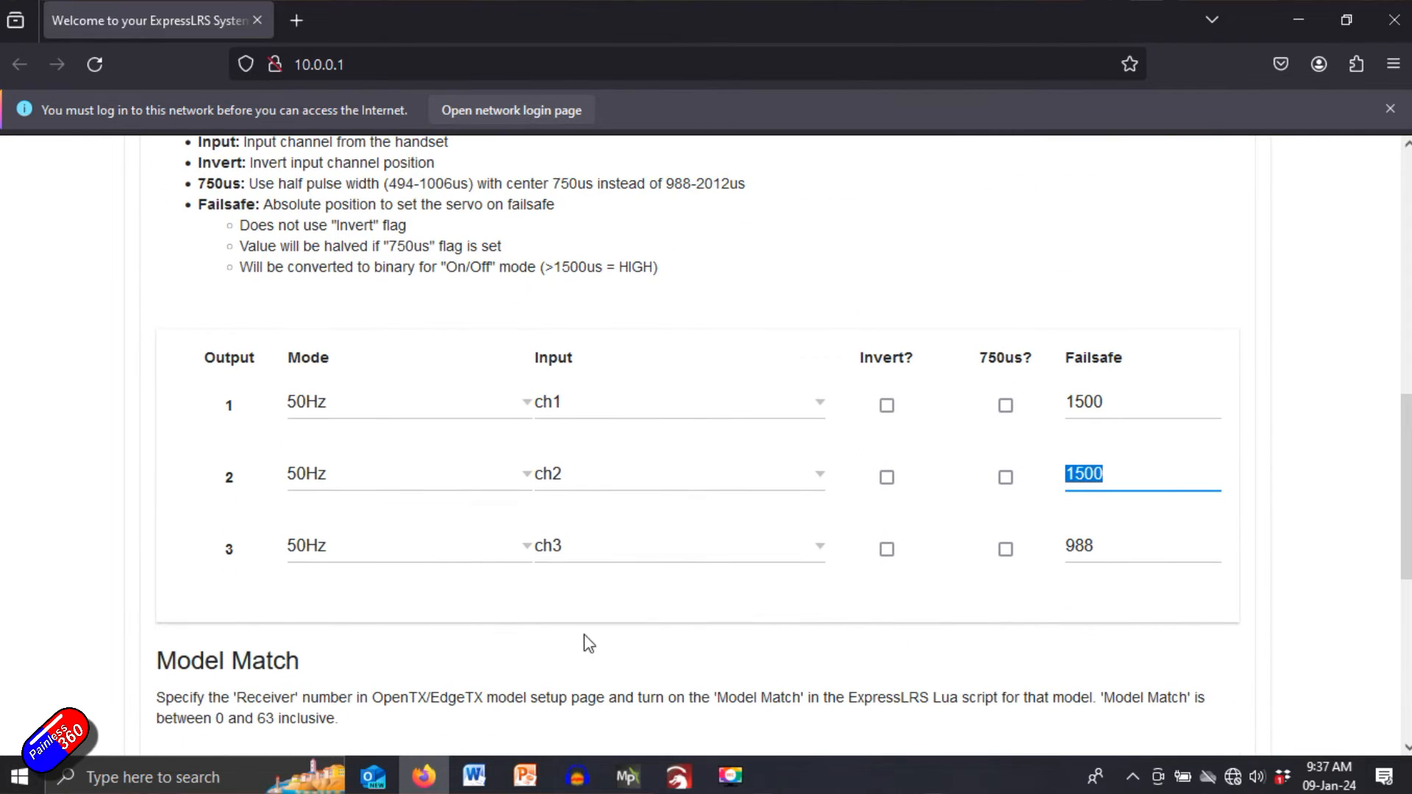
{"action": "left_click", "coordinate": [1143, 402]}
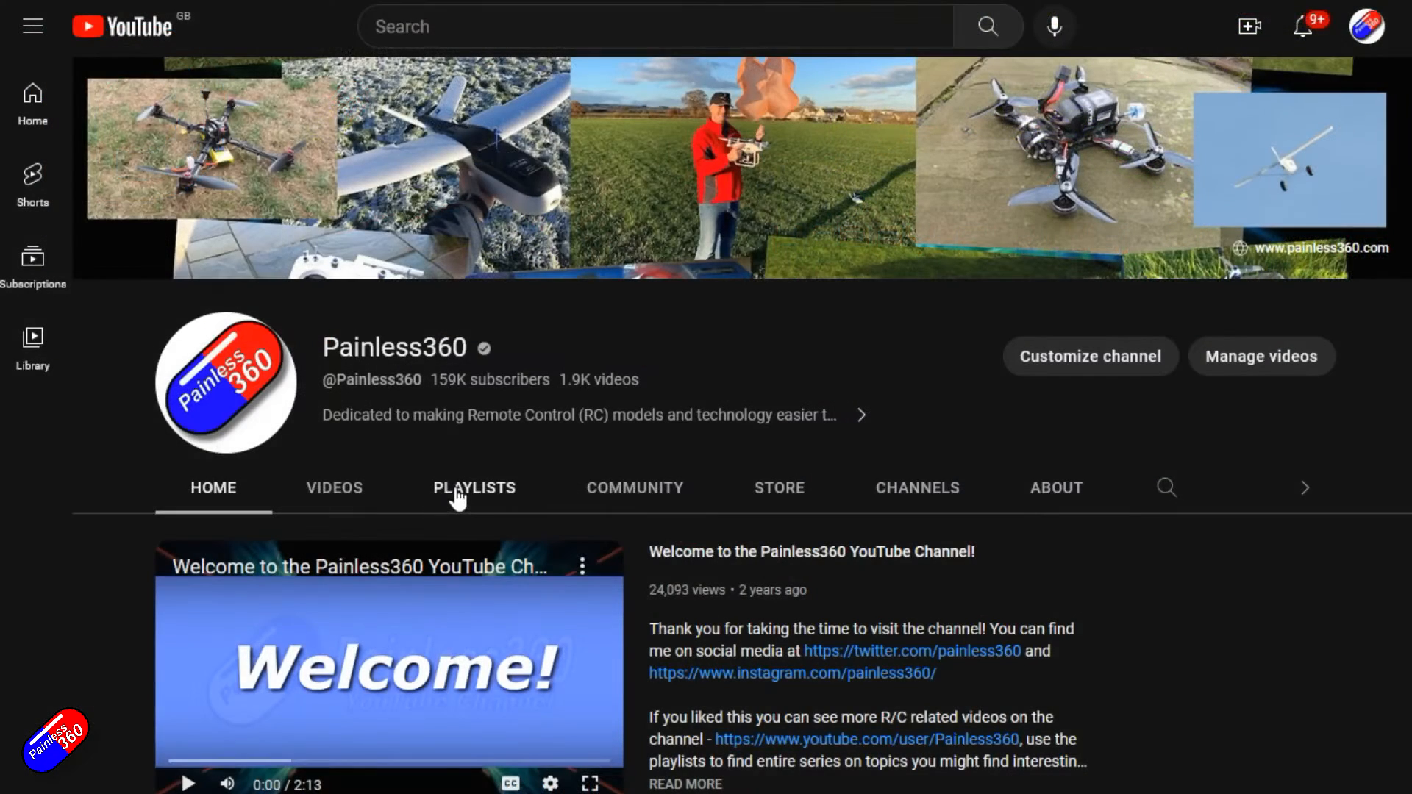
Page through the channel's created playlists, then search for 'inav upgrade painless360'
{"action": "left_click", "coordinate": [474, 487]}
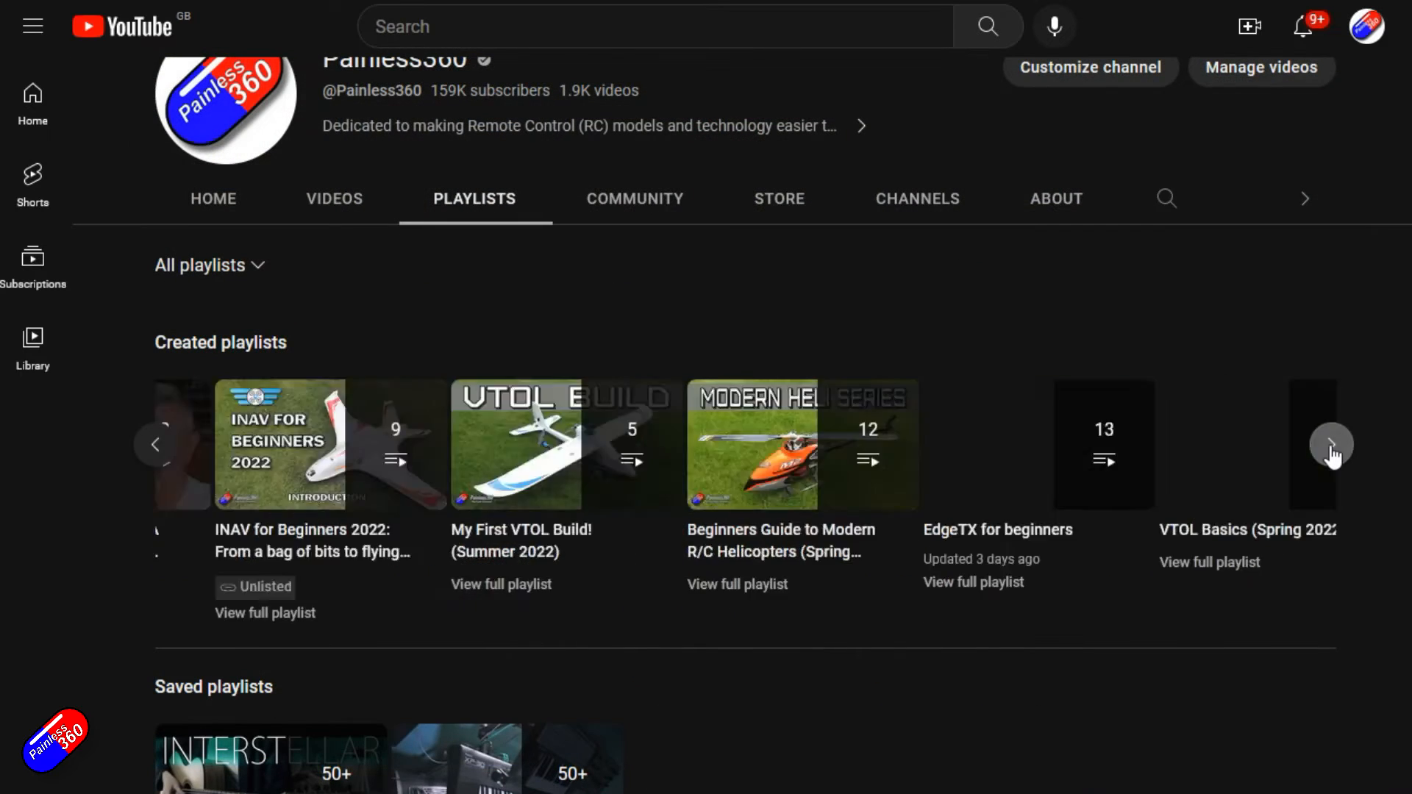
{"action": "left_click", "coordinate": [1332, 444]}
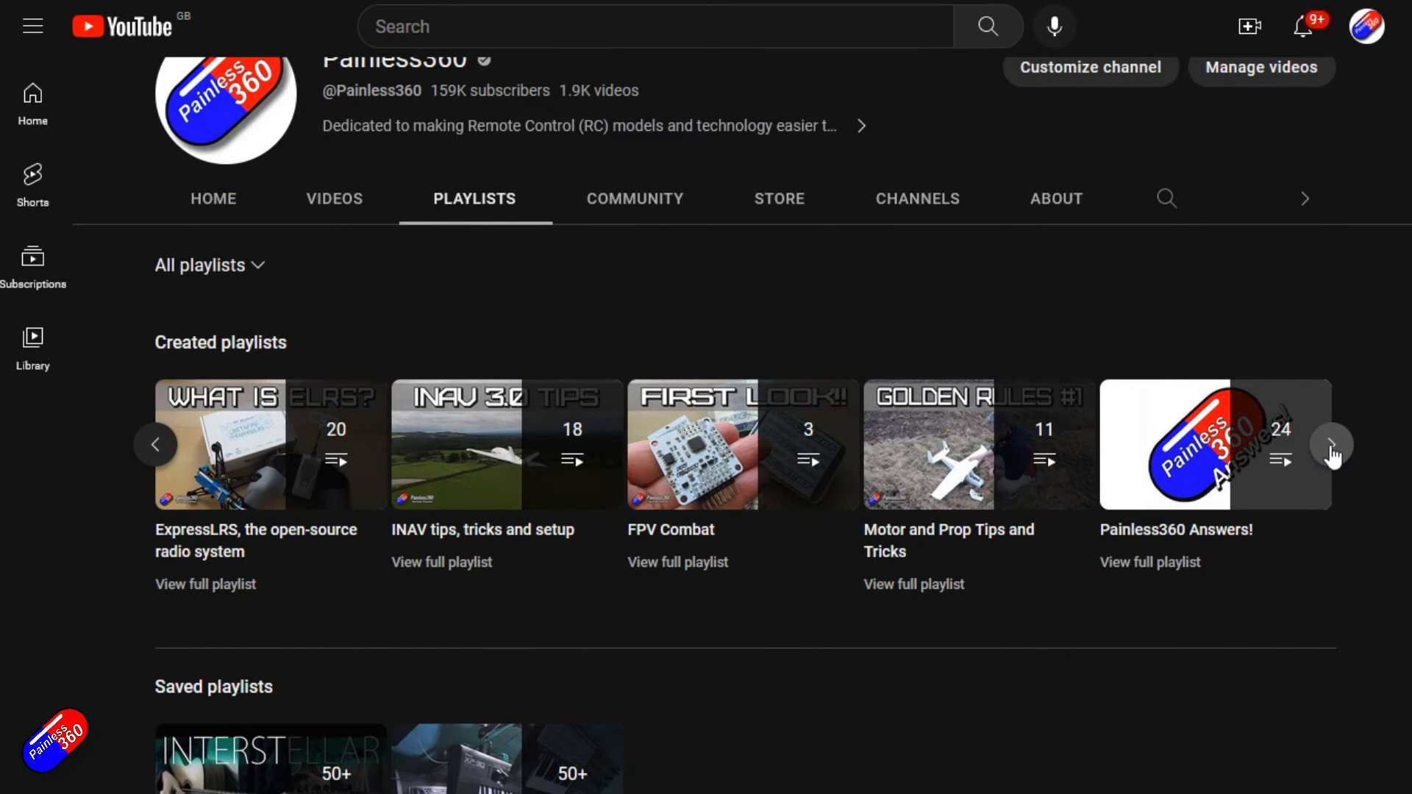
{"action": "left_click", "coordinate": [1332, 444]}
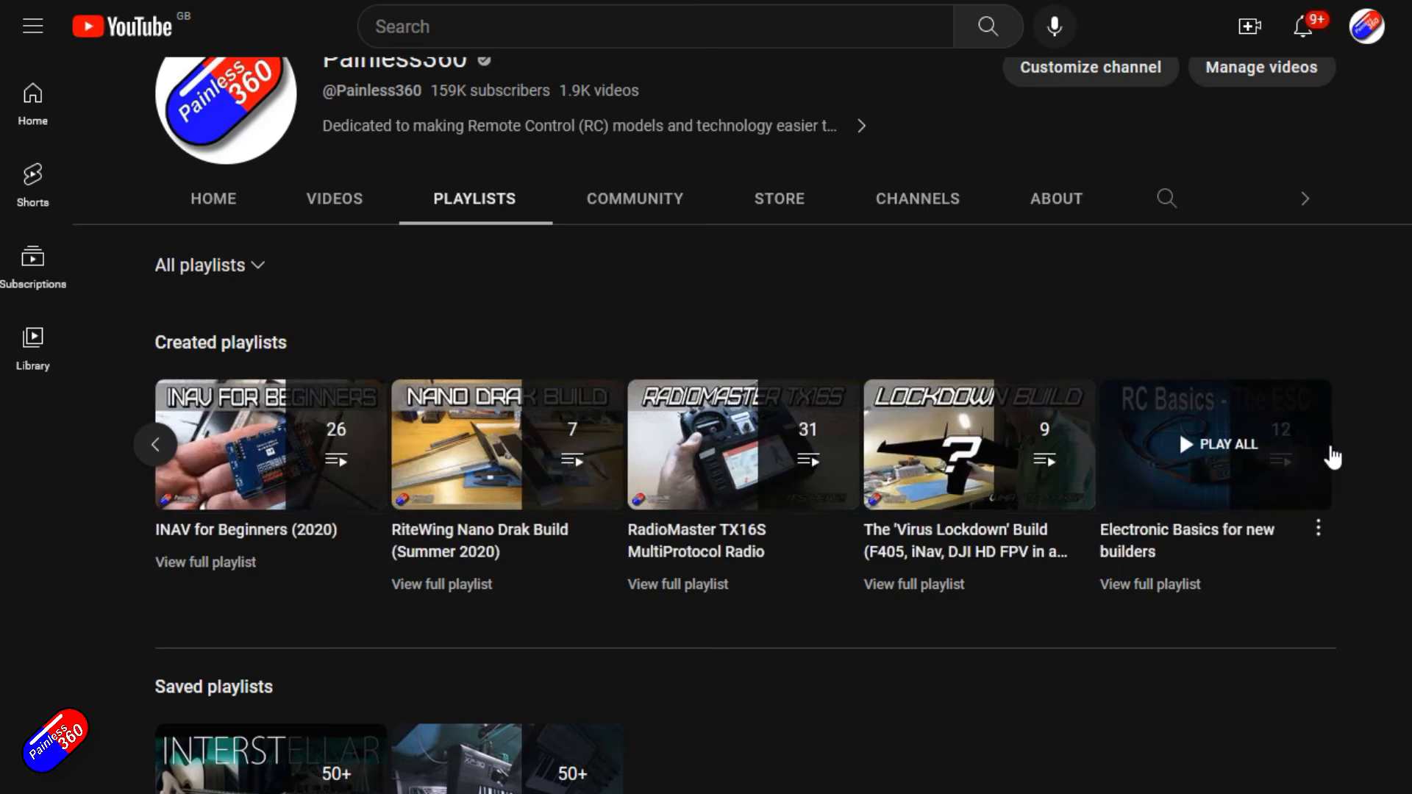
{"action": "type", "text": "inav upgrade painless360"}
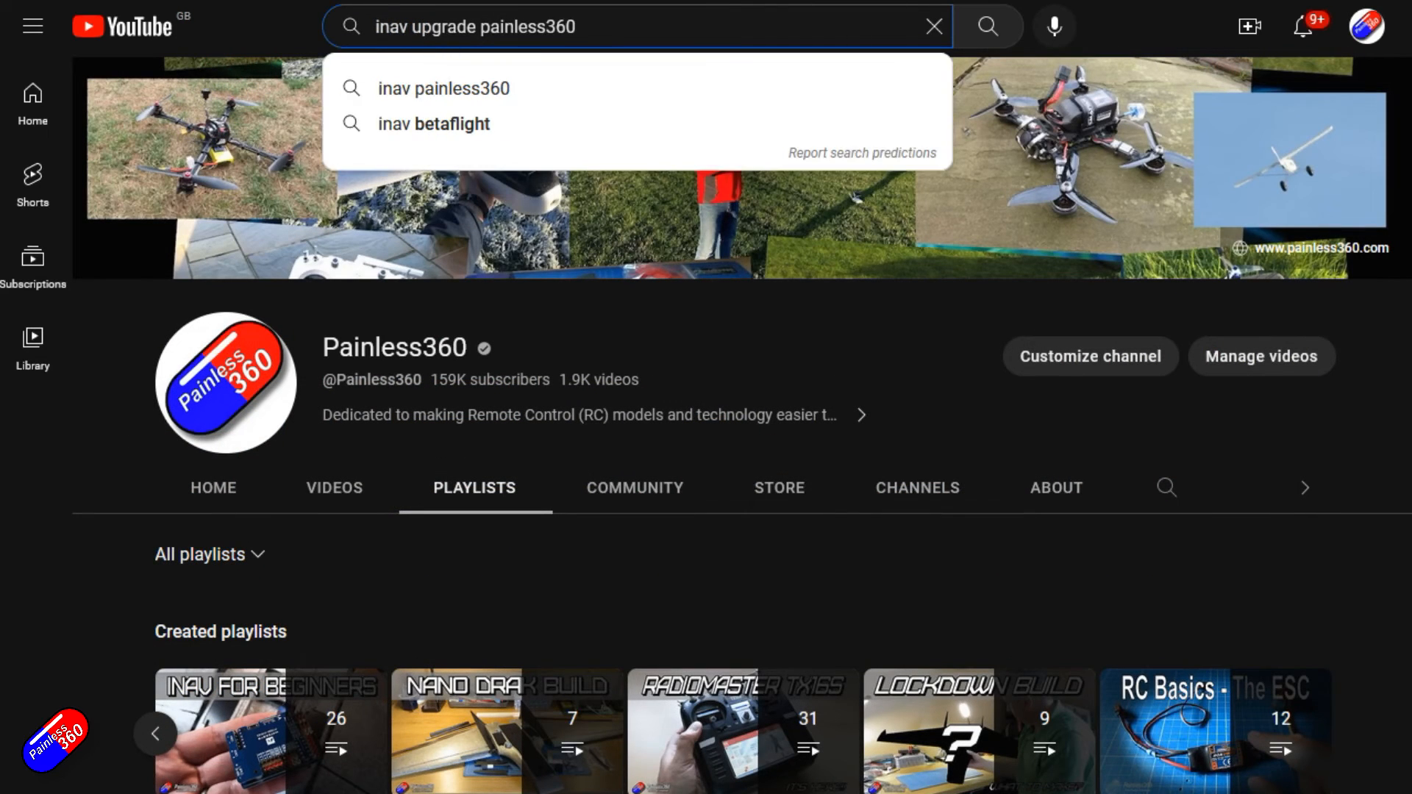
{"action": "left_click", "coordinate": [986, 26]}
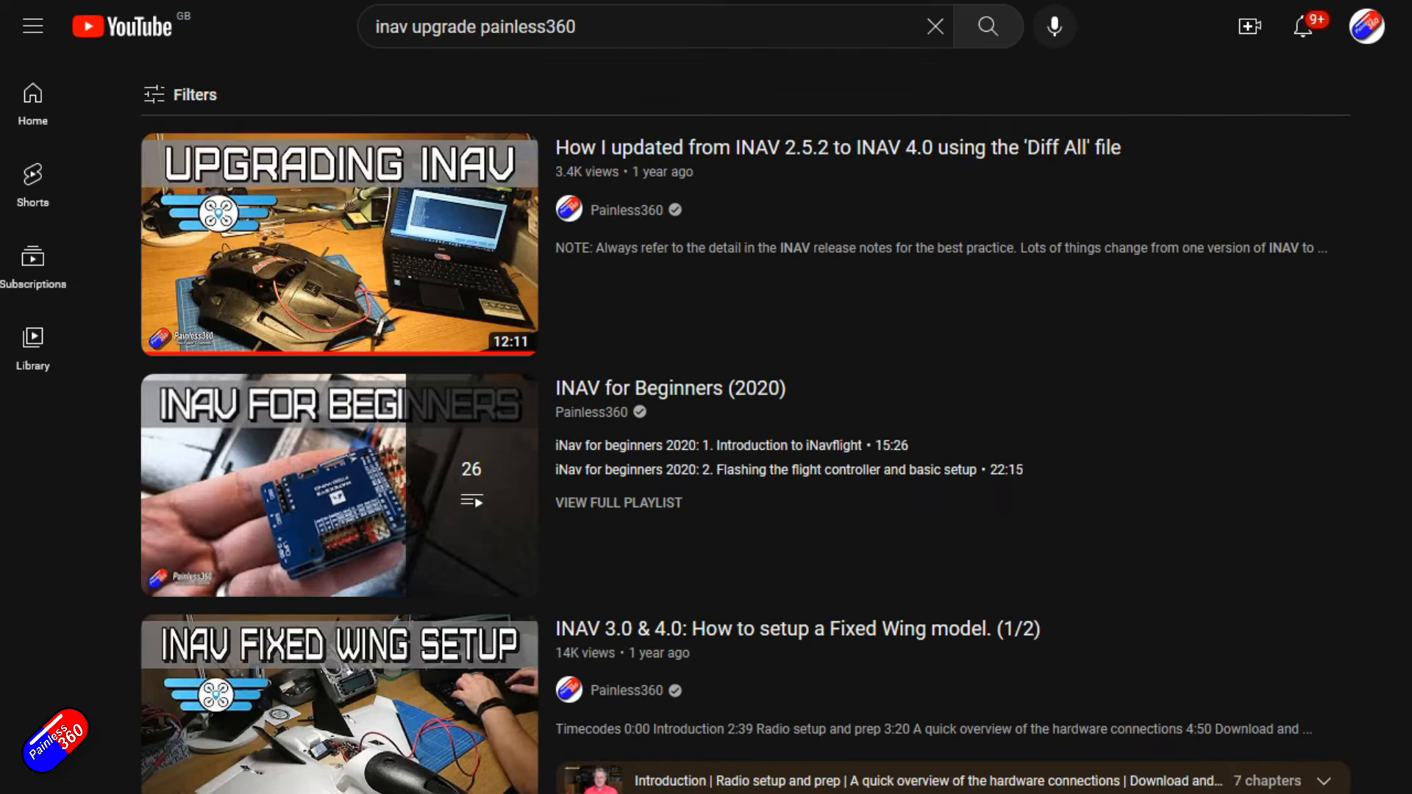
{"action": "mouse_move", "coordinate": [469, 294]}
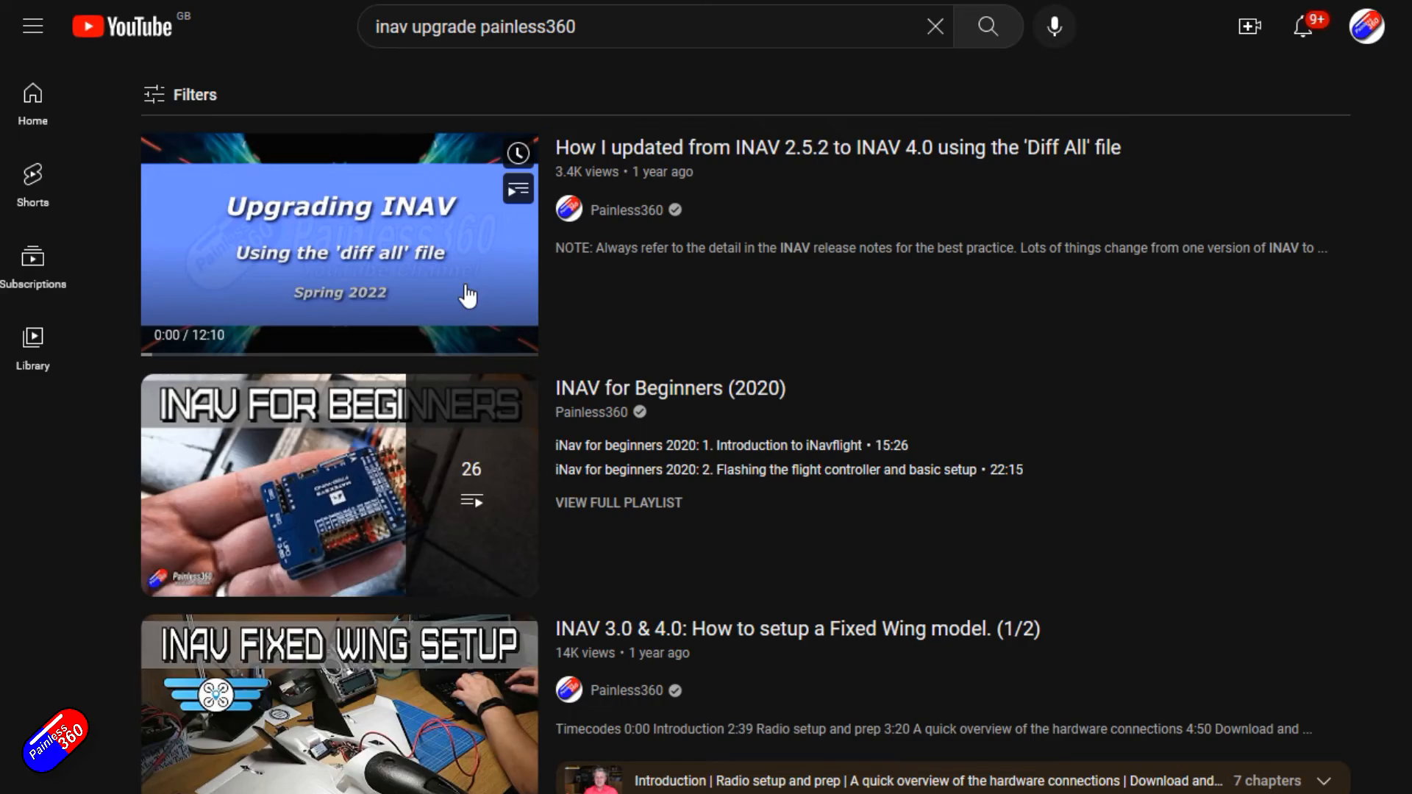